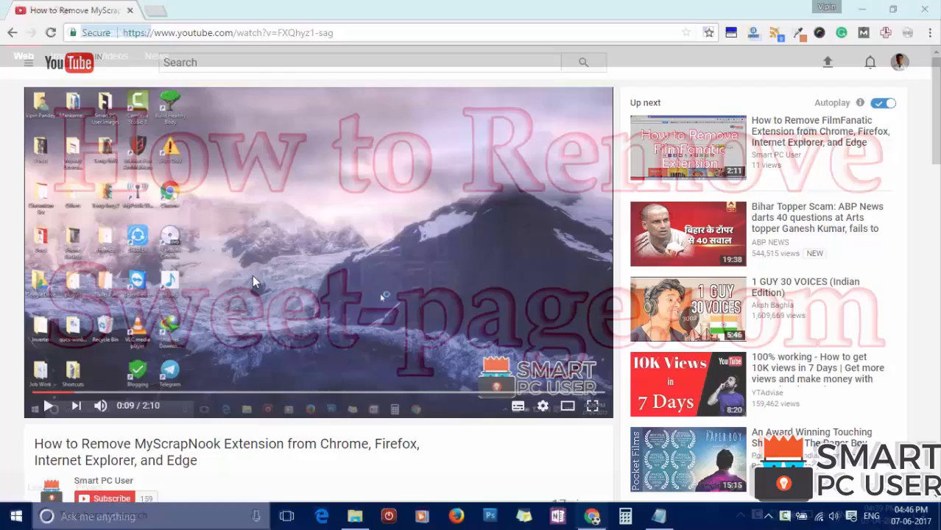
# Subscribe to the Smart PC User channel and review its notification preferences
pyautogui.scroll(-3)
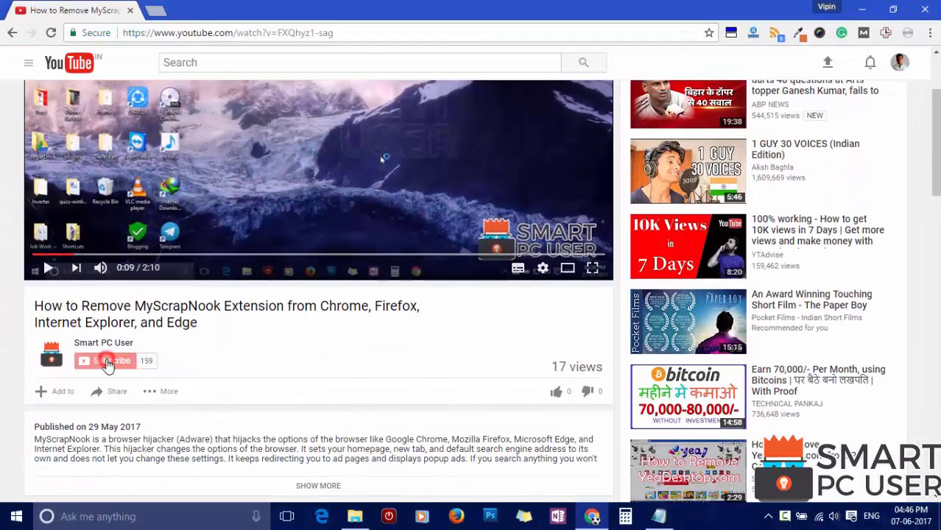
pyautogui.click(108, 361)
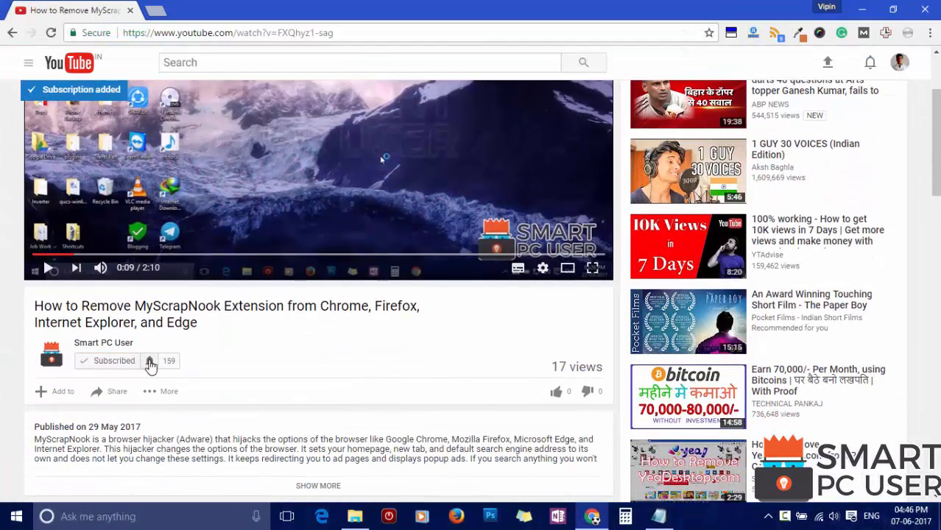
pyautogui.click(149, 360)
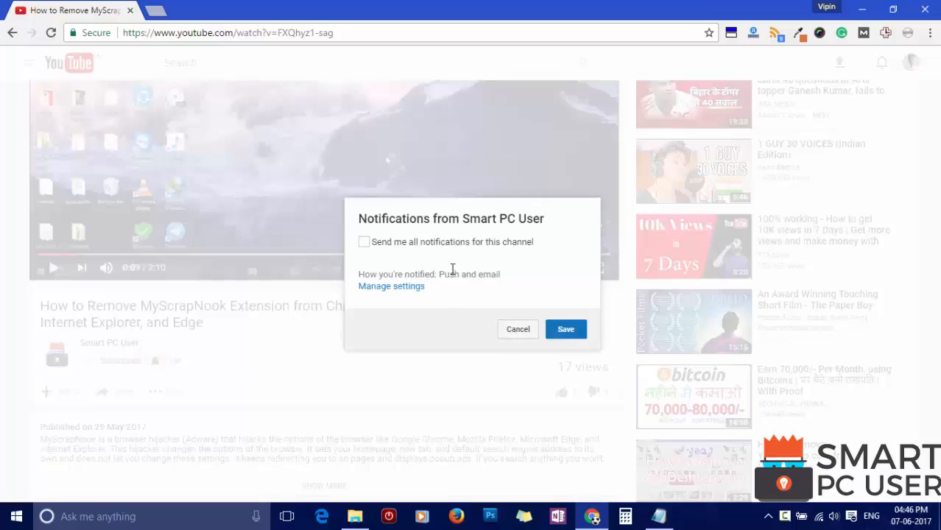
pyautogui.click(363, 241)
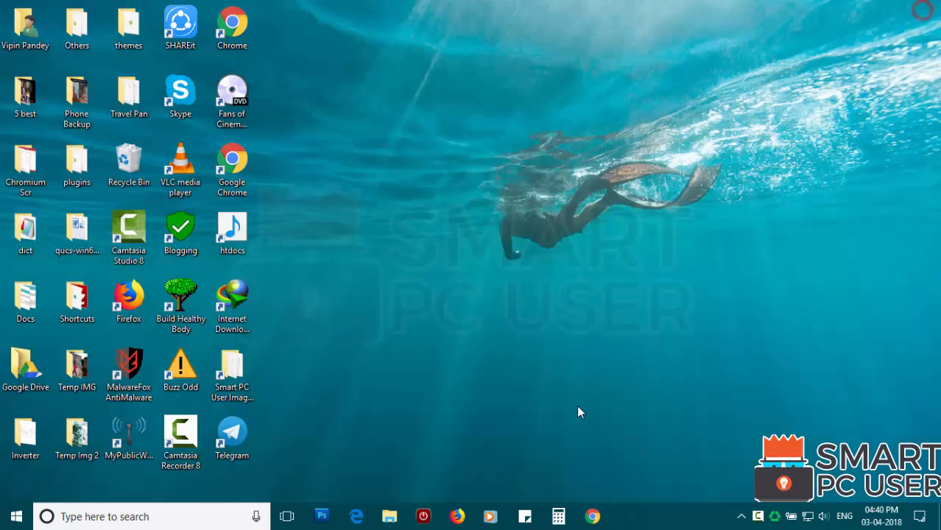
pyautogui.moveTo(464, 473)
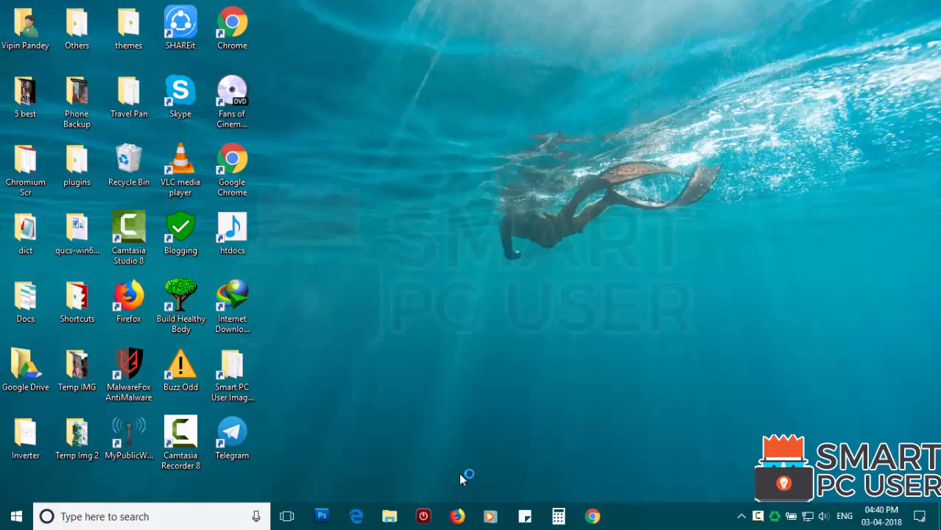
# Launch Firefox to show the hijacked Sweet-Page start page, close it, then launch Edge
pyautogui.click(456, 516)
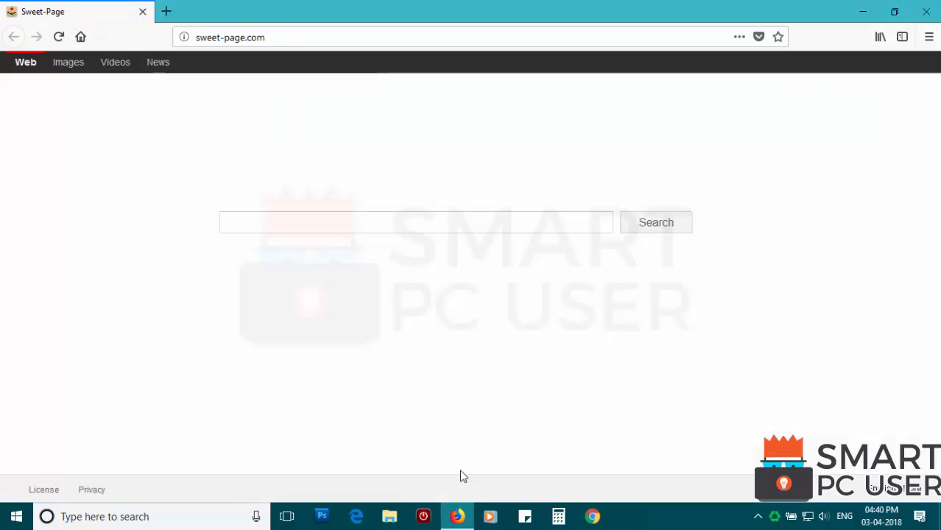
pyautogui.click(415, 221)
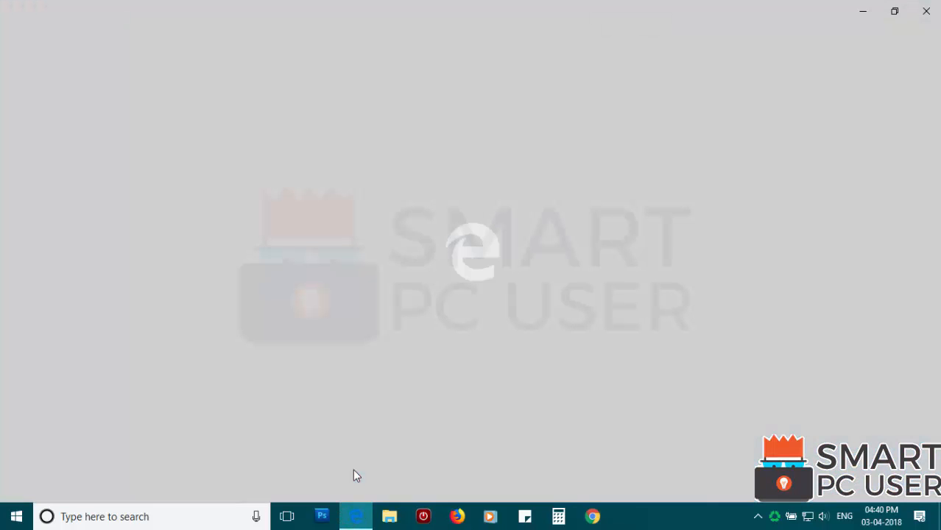
pyautogui.click(356, 515)
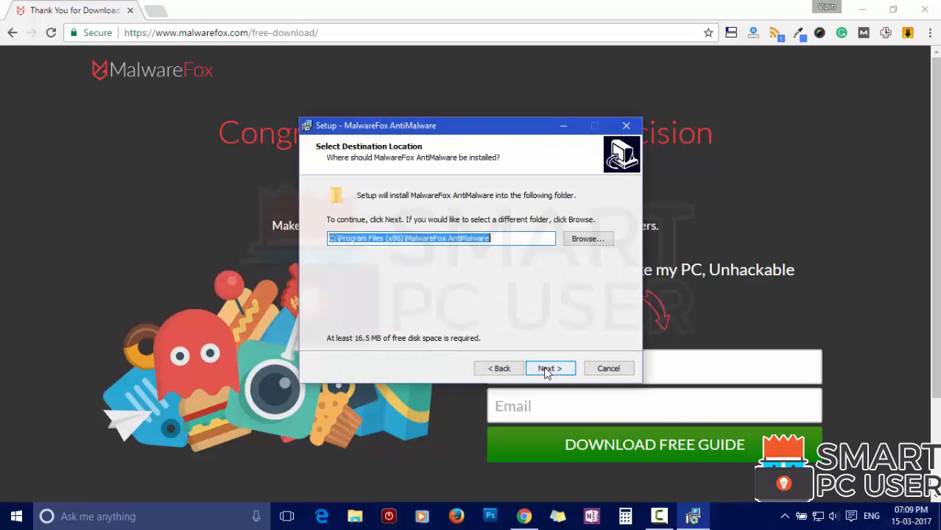
# Keep the default Program Files destination folder and continue the setup wizard
pyautogui.click(547, 368)
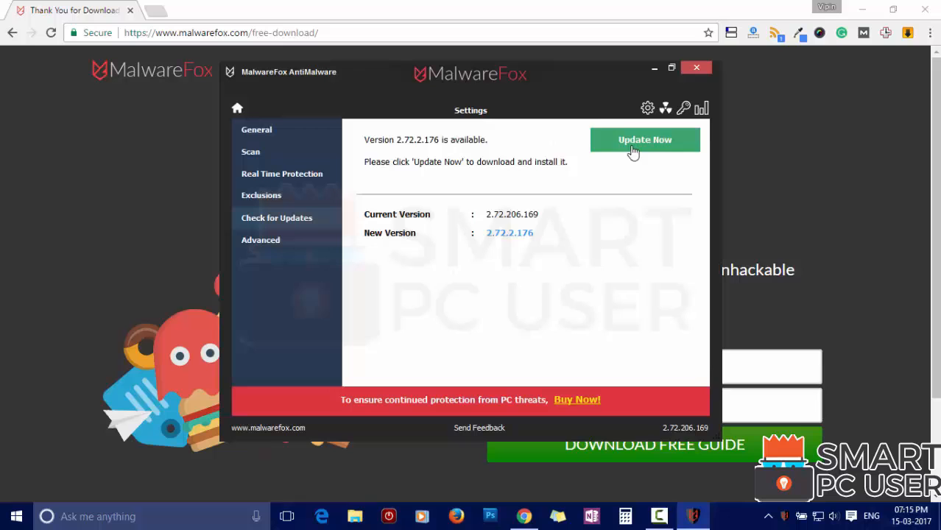
# Run Update Now from Check for Updates to install the newer MalwareFox release
pyautogui.click(645, 140)
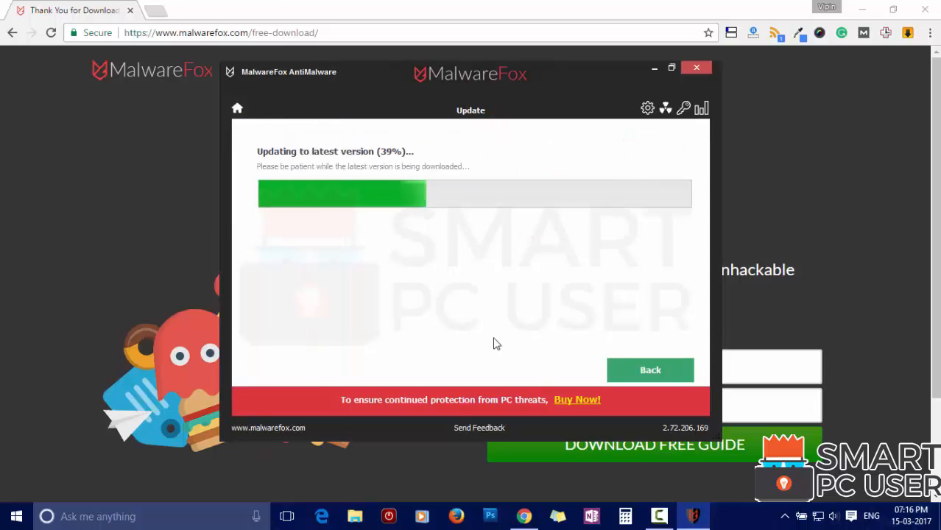
pyautogui.click(694, 68)
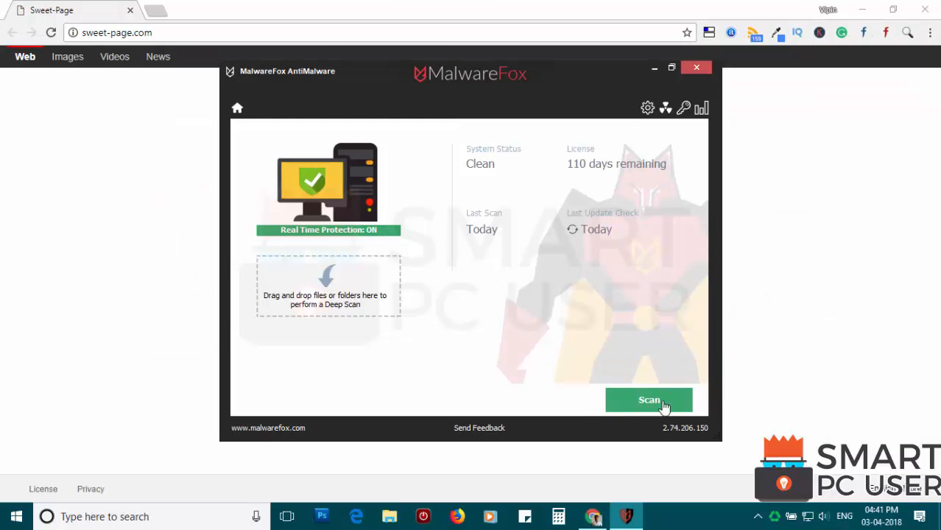
# Run a full scan and repair the four Edge, IE, Firefox and Chrome sweet-page.com settings
pyautogui.click(647, 400)
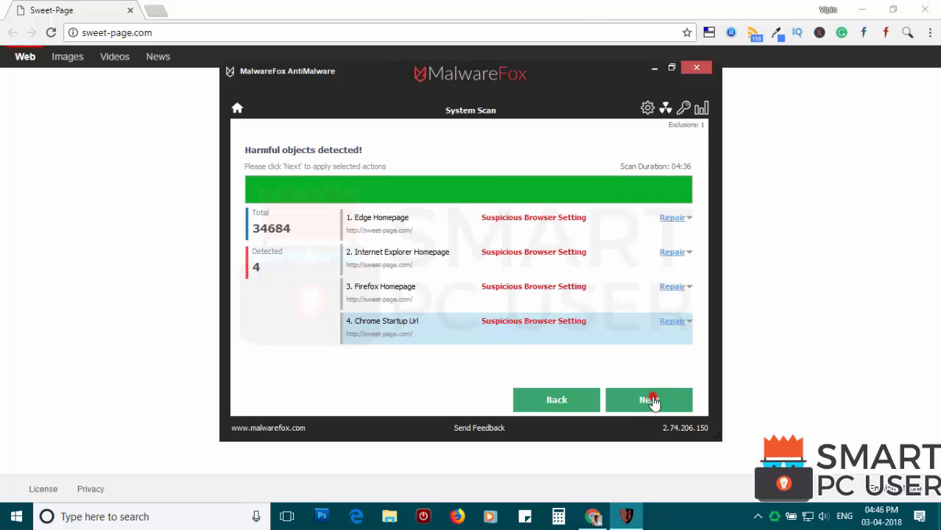
pyautogui.click(648, 401)
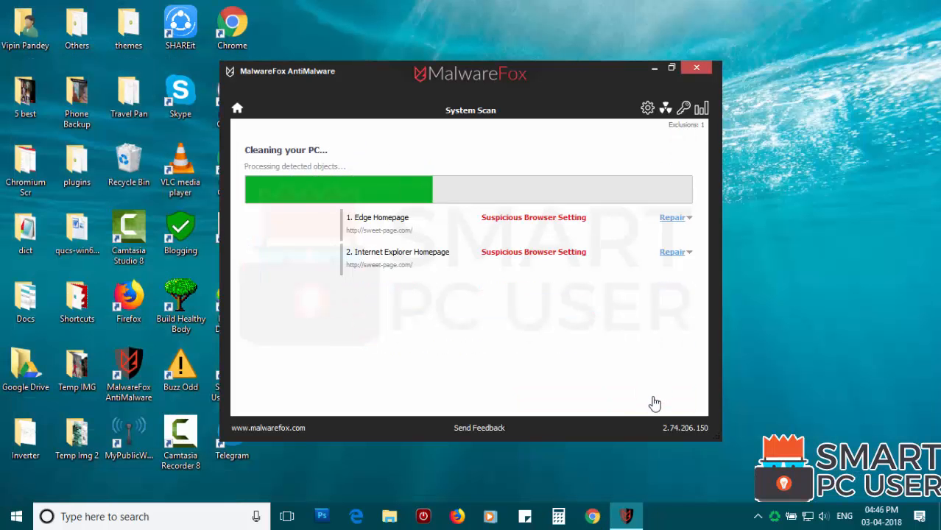
pyautogui.click(695, 68)
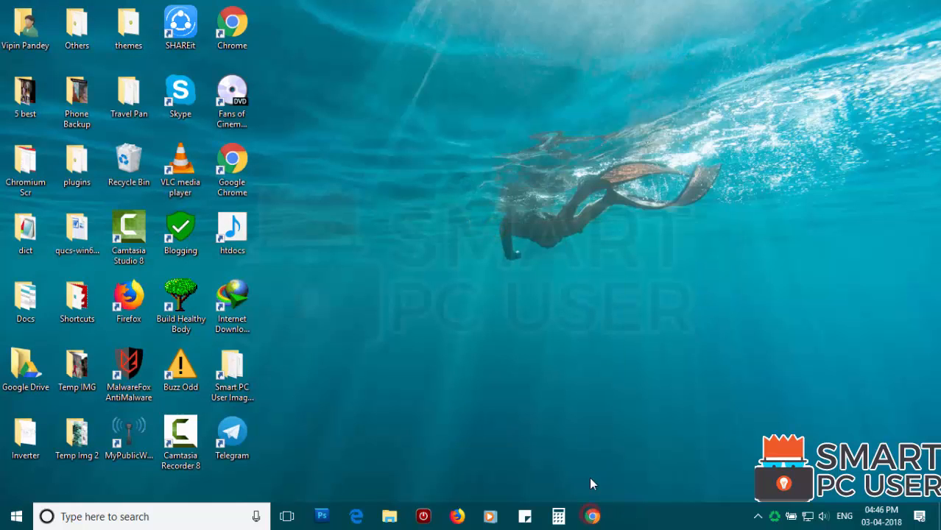
# Reopen the browsers from the taskbar, ending with Edge showing a blank start page
pyautogui.click(592, 516)
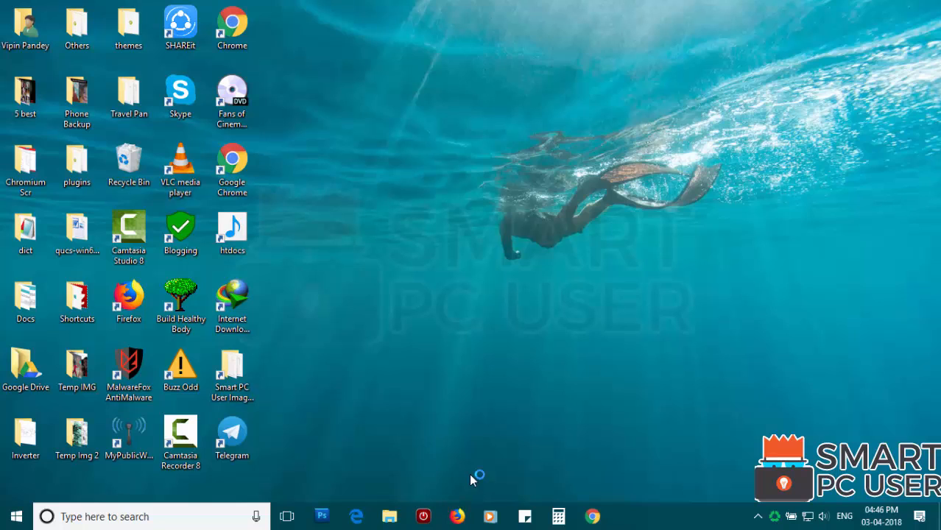
pyautogui.click(457, 515)
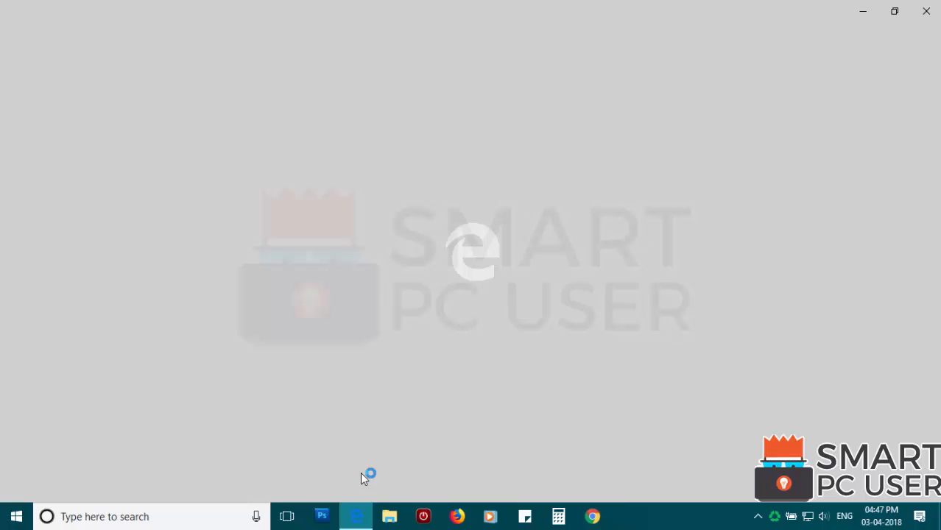
pyautogui.click(356, 515)
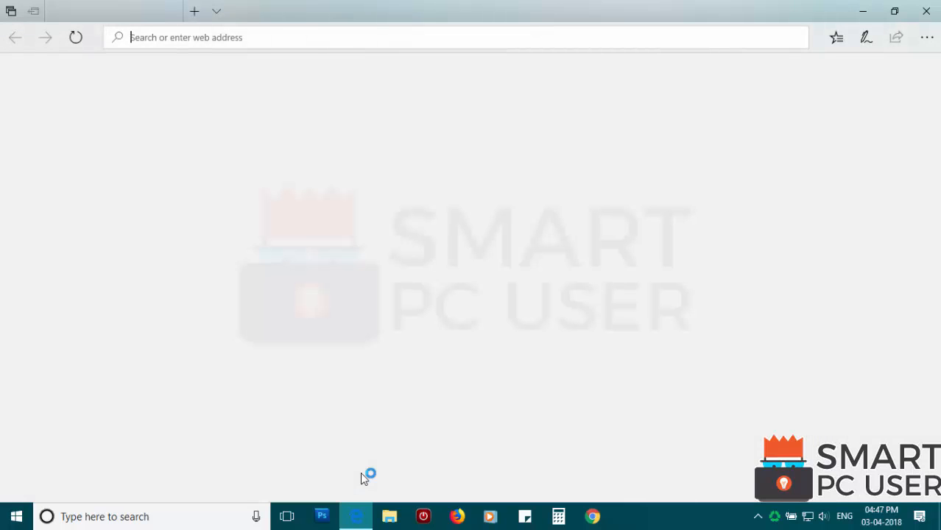